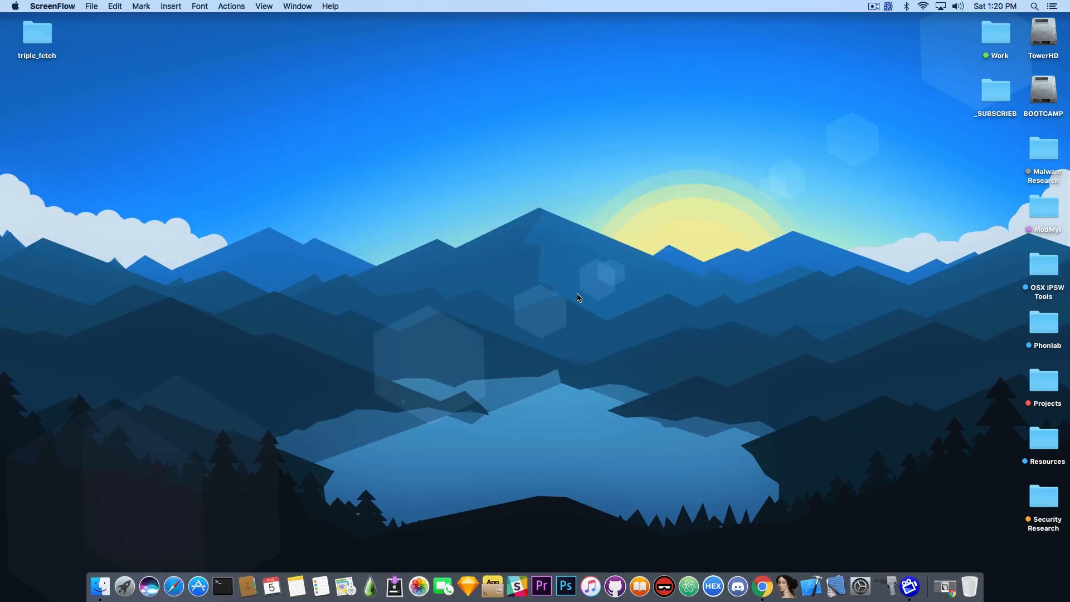
- Bring up tihmstar's tweet about testing on iPhone4,1 and iPod5,1 on 9.3.5
{"action": "left_click", "coordinate": [763, 585]}
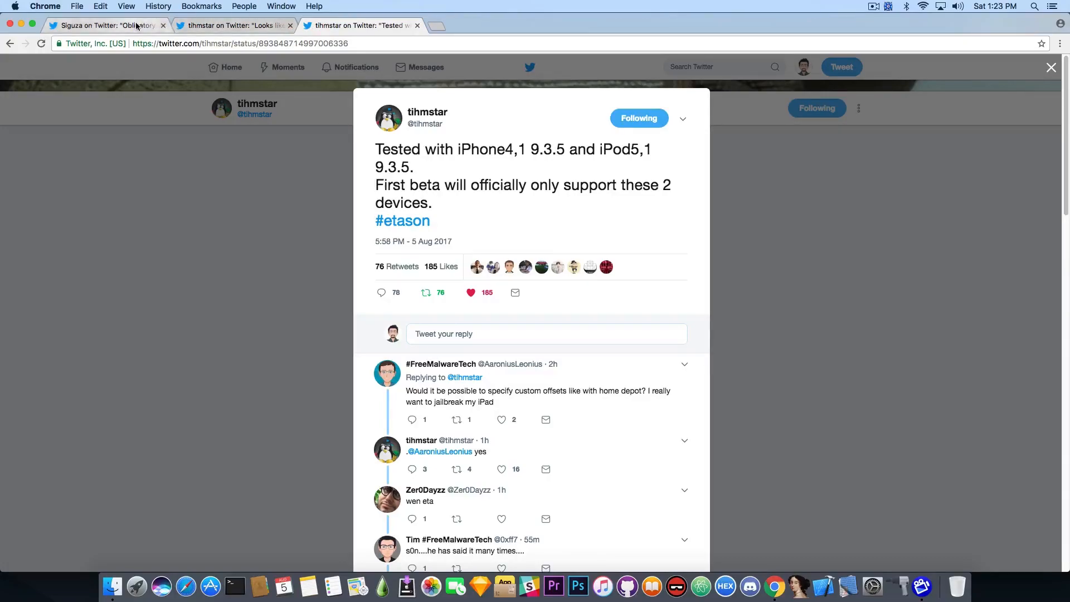
- View Siguza's 'Obligatory pic of haxx' tweet, then tihmstar's 'hacked it with just 2 offsets' tweet
{"action": "left_click", "coordinate": [103, 25]}
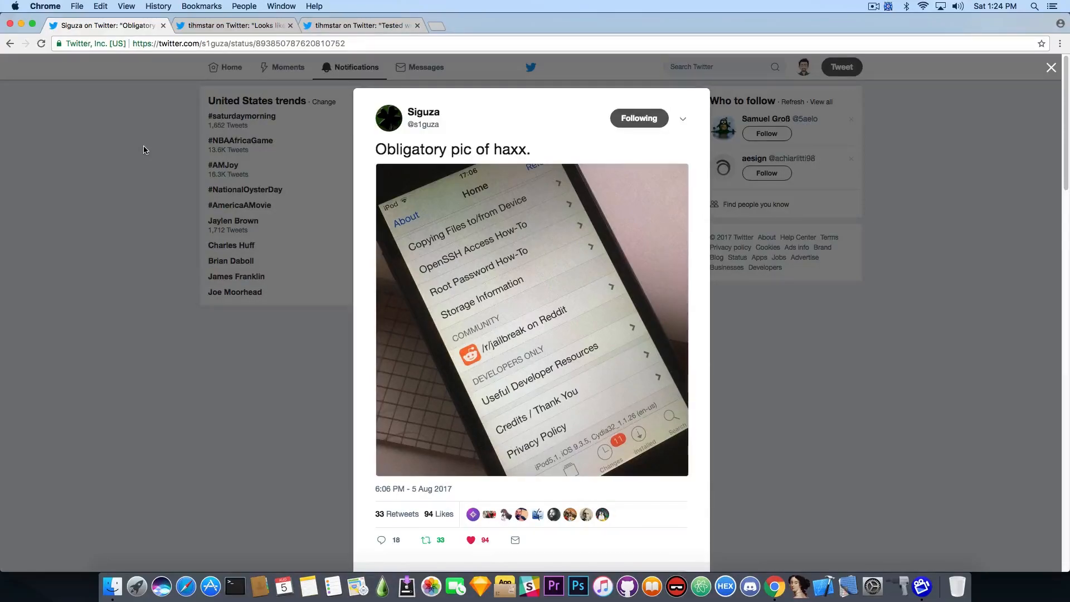
{"action": "mouse_move", "coordinate": [493, 360]}
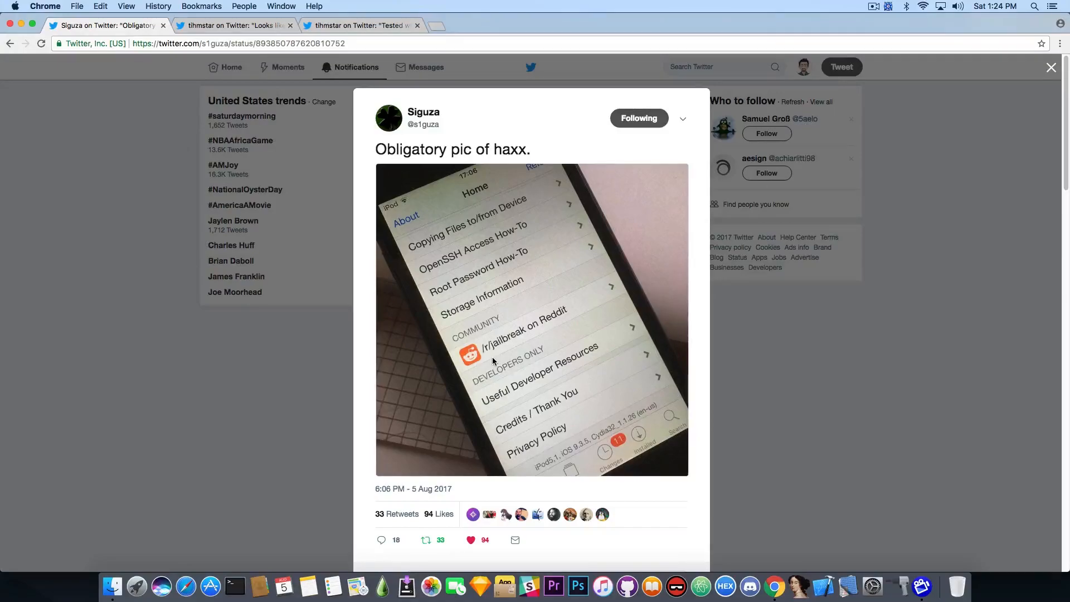
{"action": "left_click", "coordinate": [236, 26]}
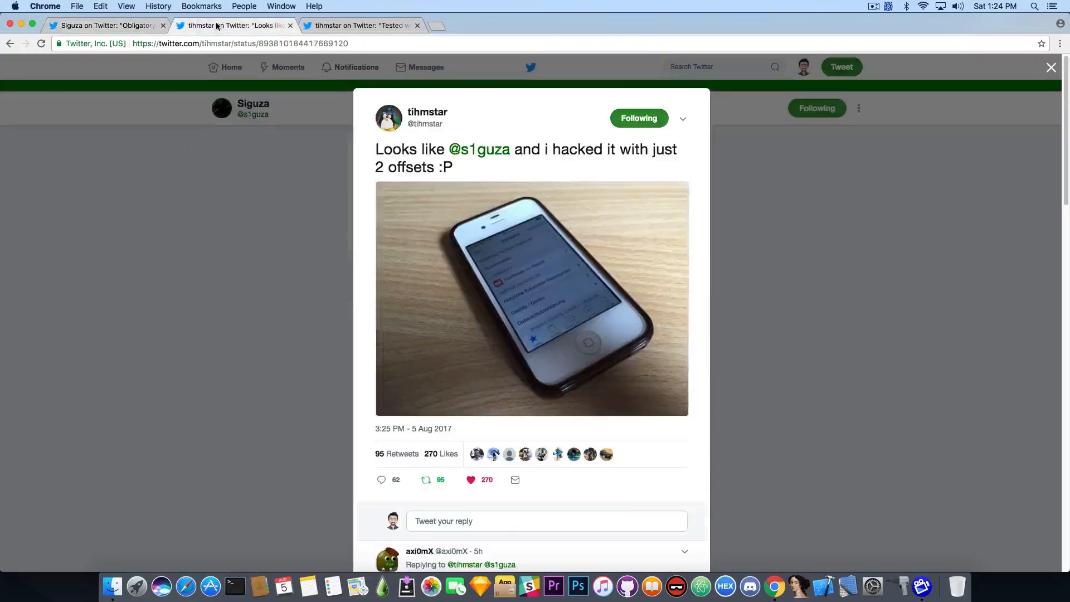